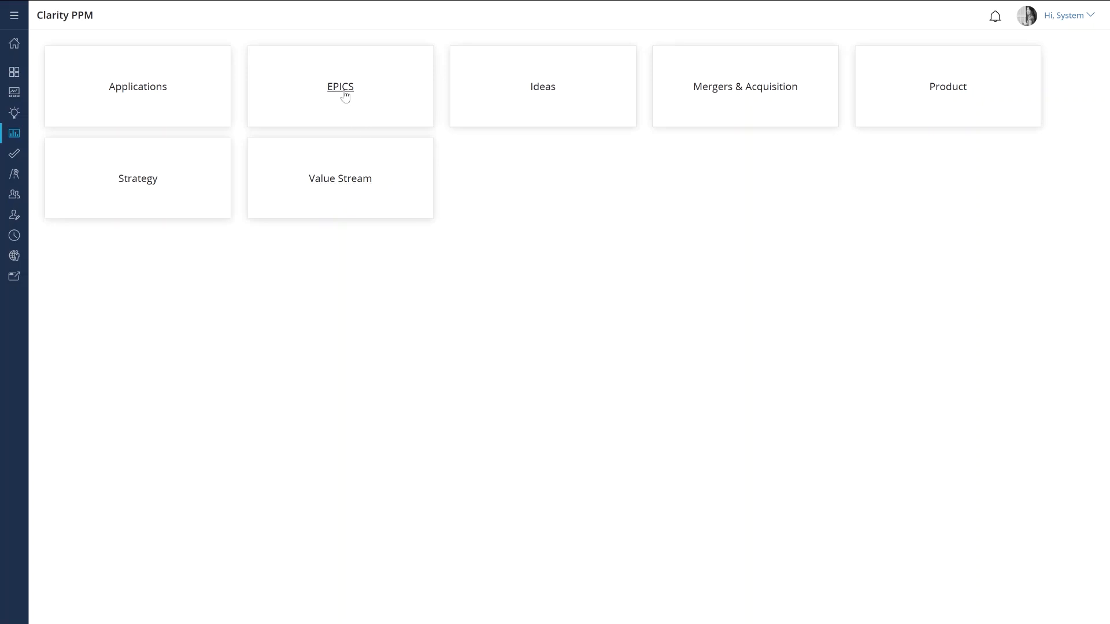
Step: Show the EPICS list by strategy and expand the AI & Analytics group's epics
left_click(340, 87)
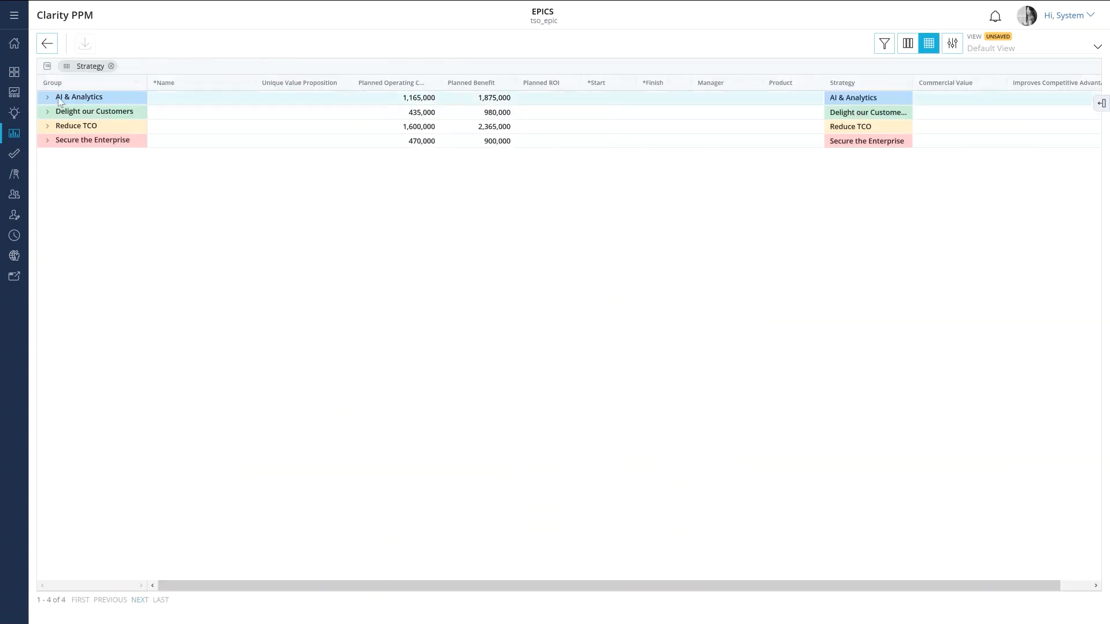
left_click(46, 97)
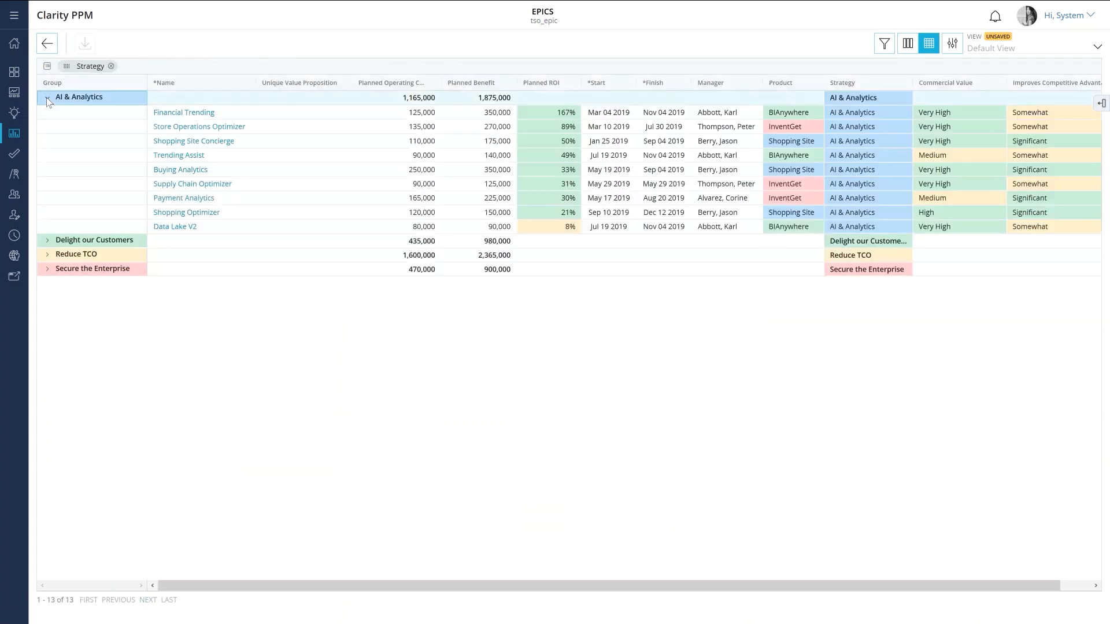
left_click(46, 241)
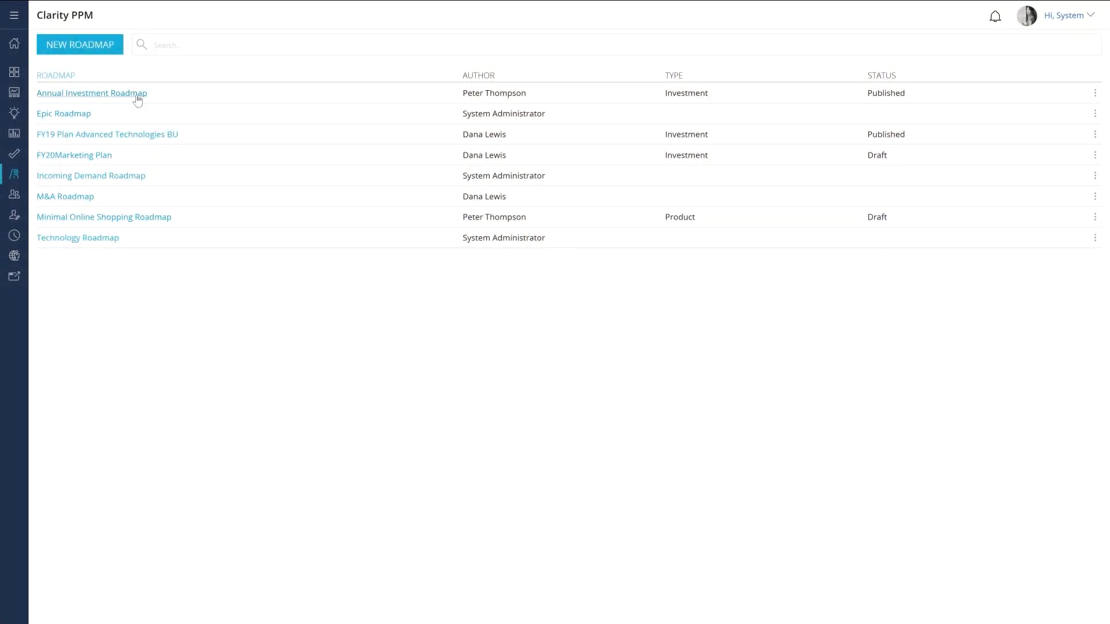
Step: Open the Annual Investment Roadmap from the Roadmaps page
left_click(91, 93)
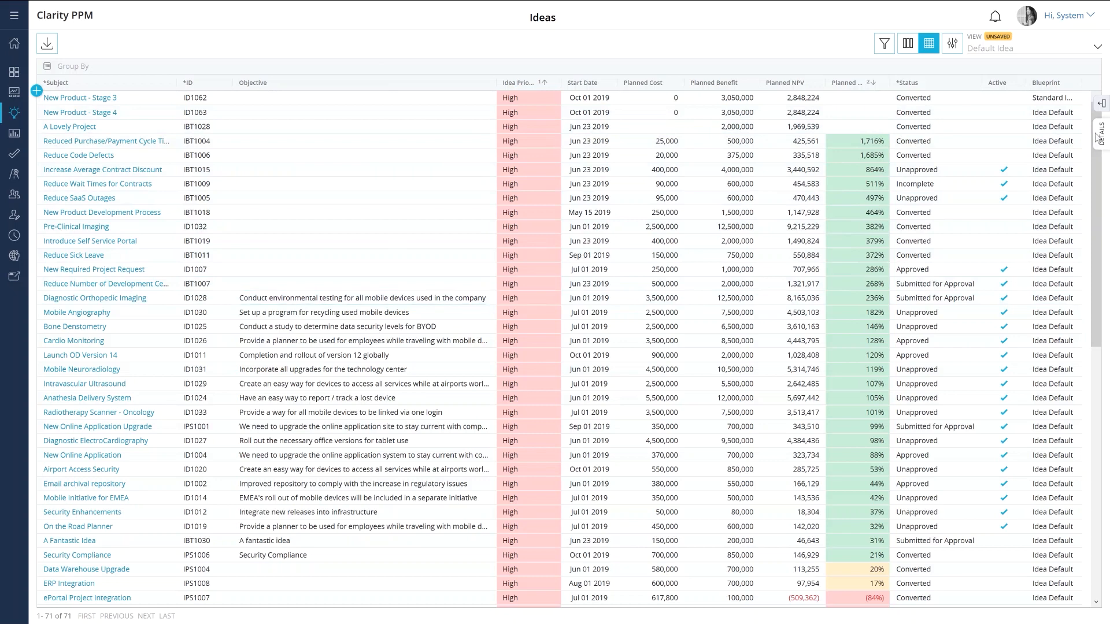
Step: Show Diagnostic Orthopedic Imaging in a widened Details panel and pick a new Status
left_click(94, 299)
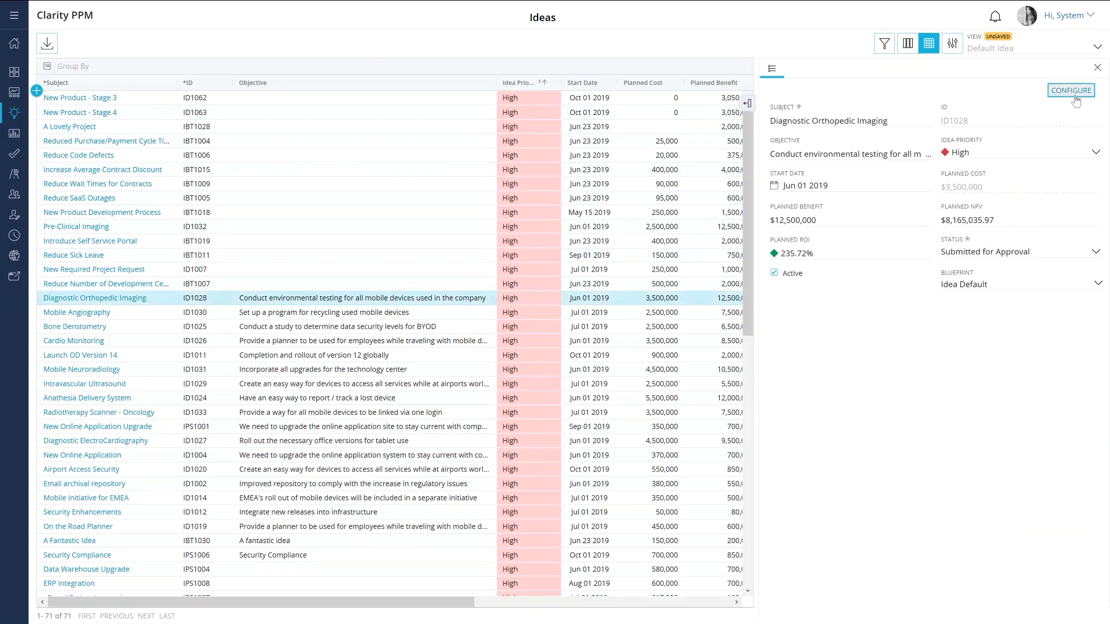
left_click(1071, 90)
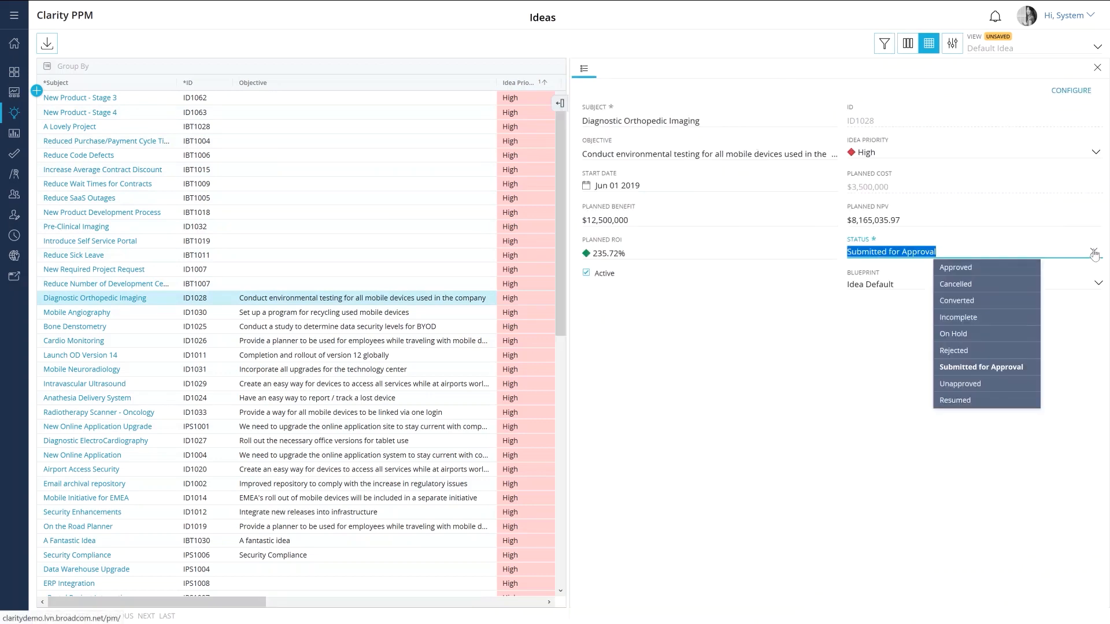
left_click(956, 267)
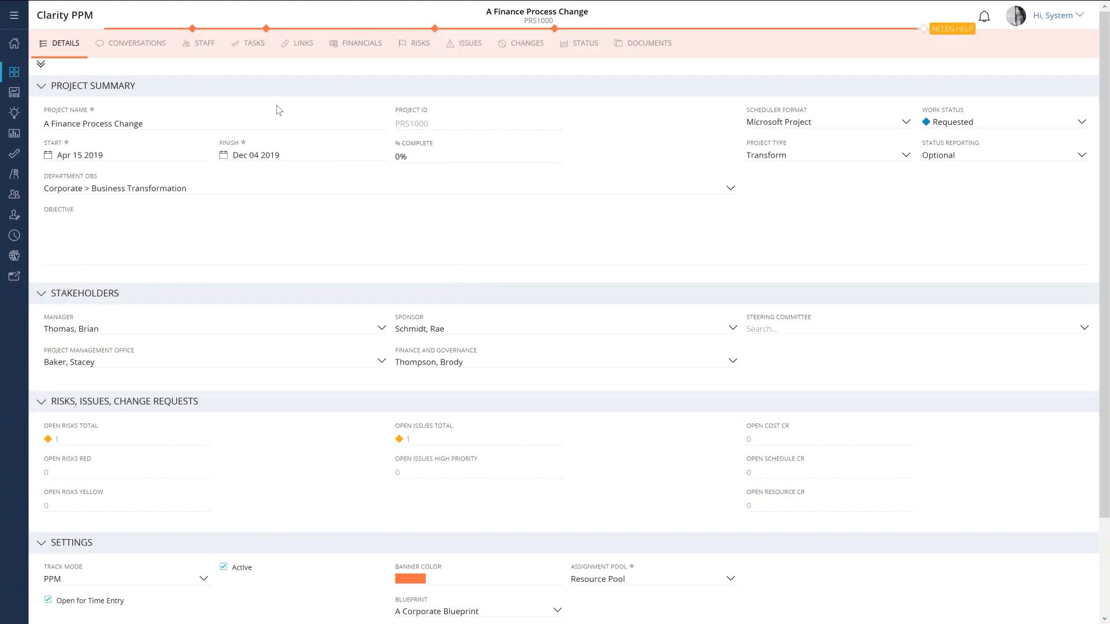
Step: View the Staff allocations of the A Finance Process Change project
left_click(204, 43)
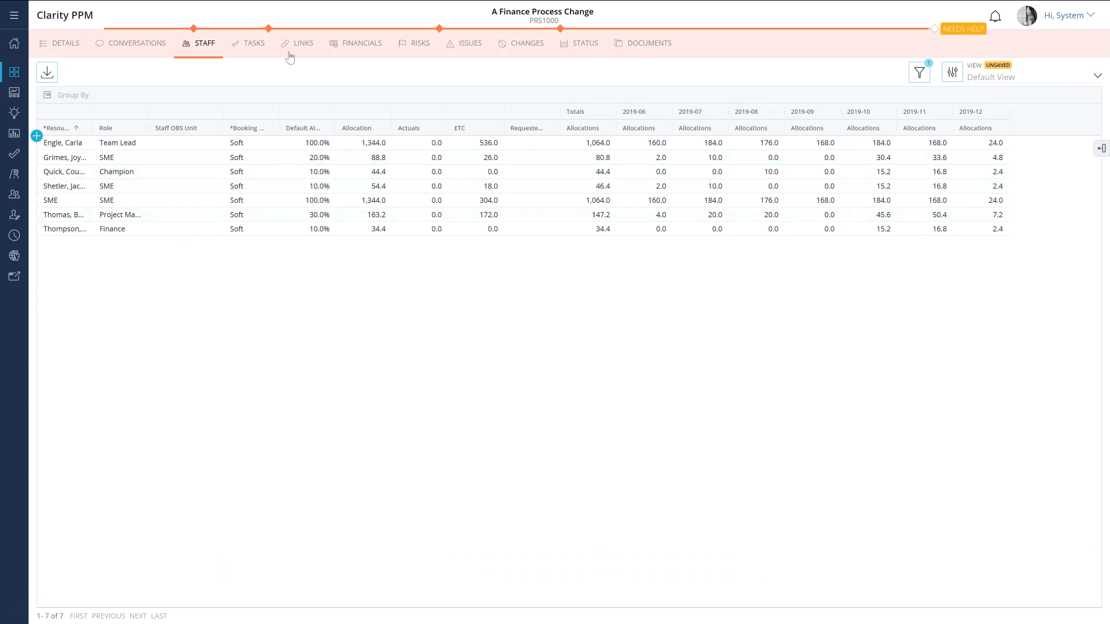
left_click(253, 43)
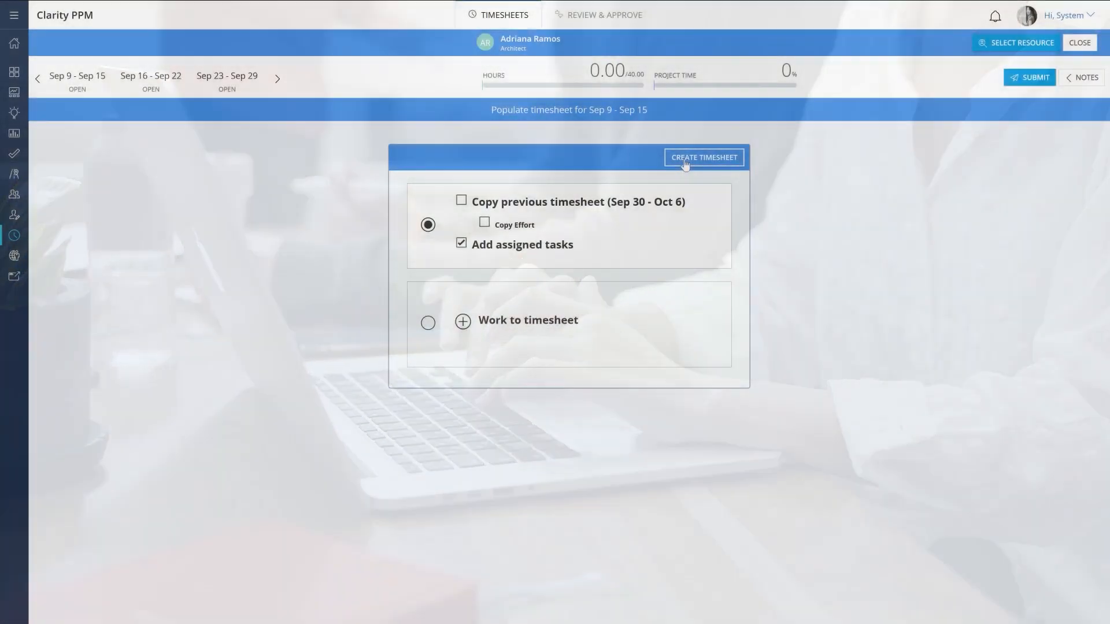
Step: Create the Sep 9 – Sep 15 timesheet and log 8 hours Monday on Complete Project Plan
left_click(704, 158)
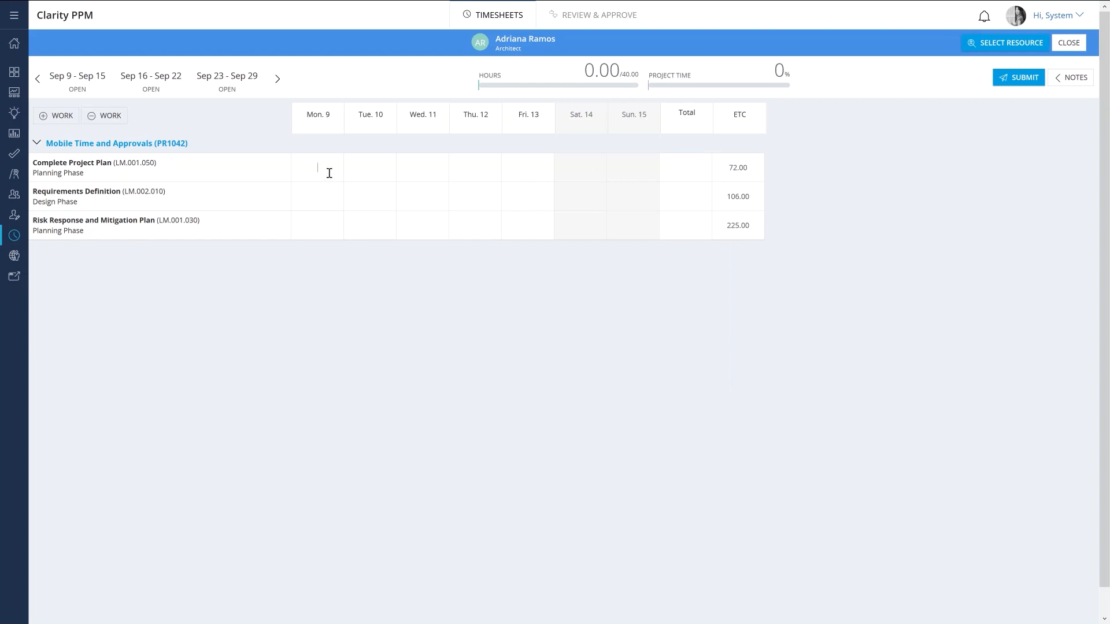
type("8.00")
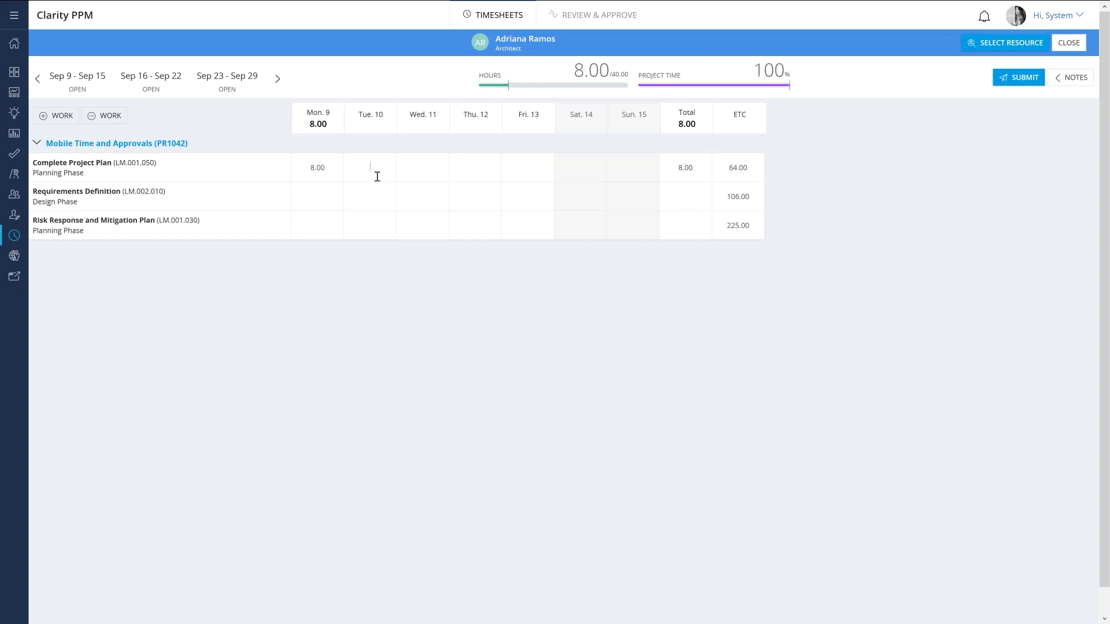
type("4.00")
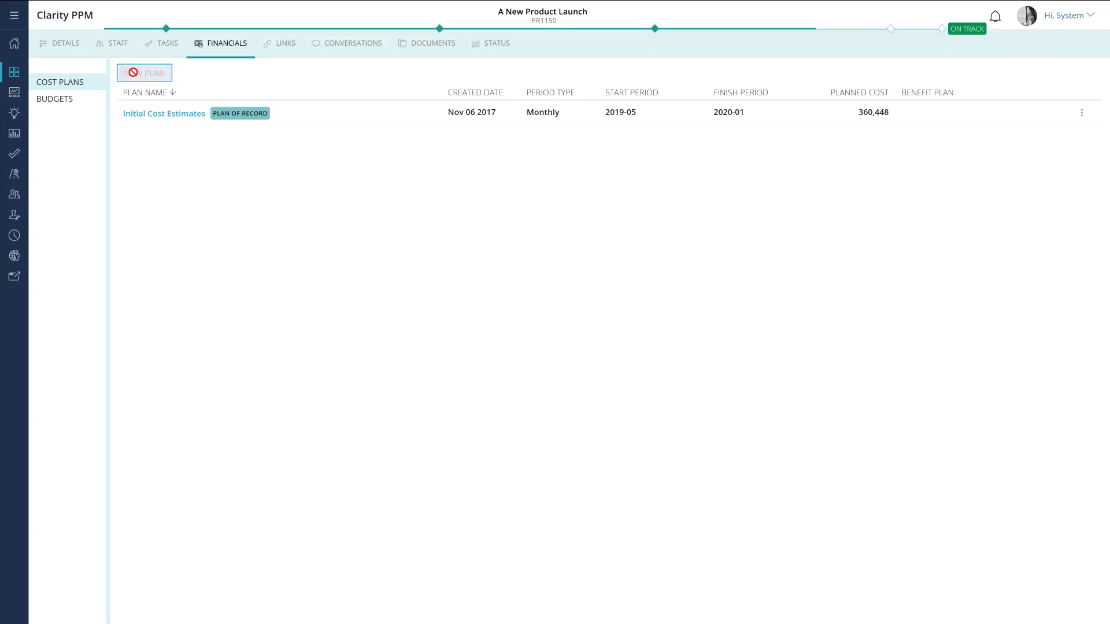
Step: Create a 'Cost Plan' grouped by Resource and Resource Class and view its actions menu
left_click(145, 73)
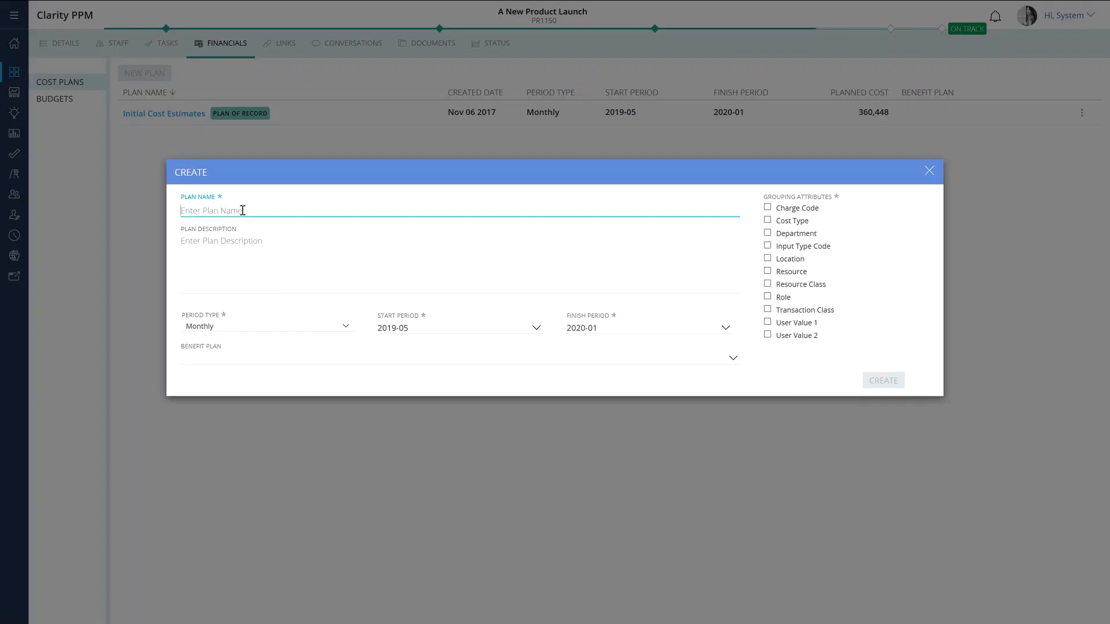
type("Cost Plan")
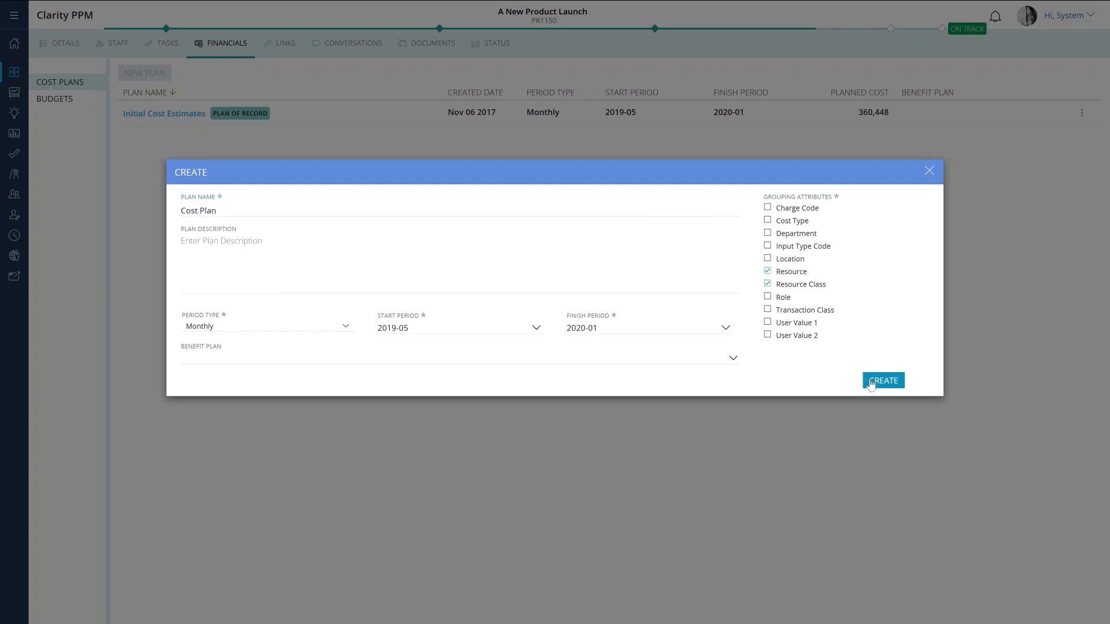
left_click(882, 381)
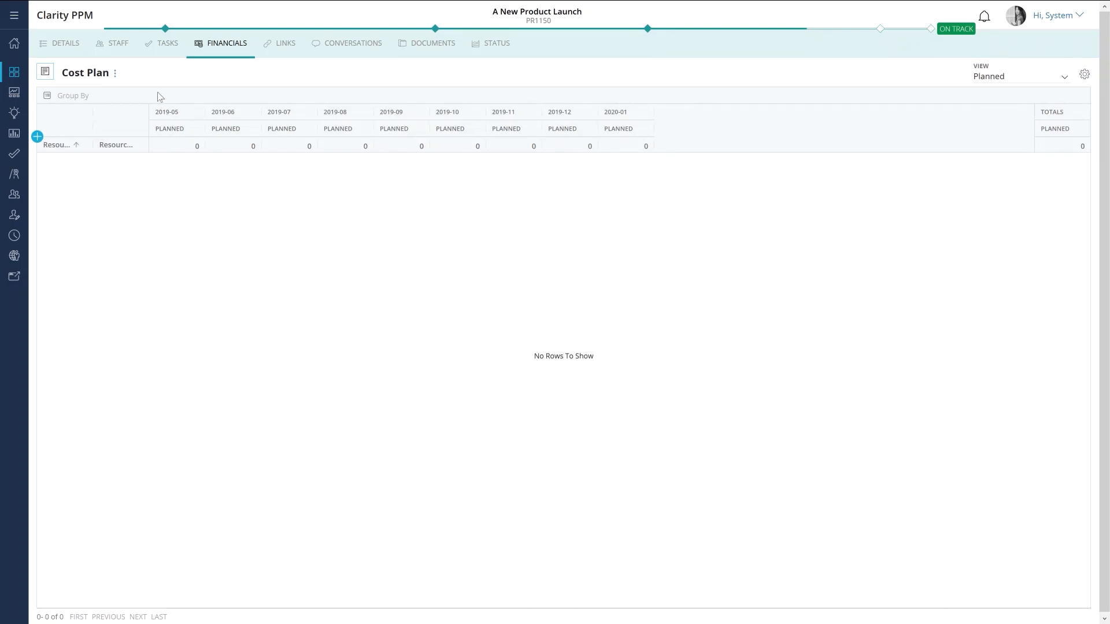
left_click(114, 72)
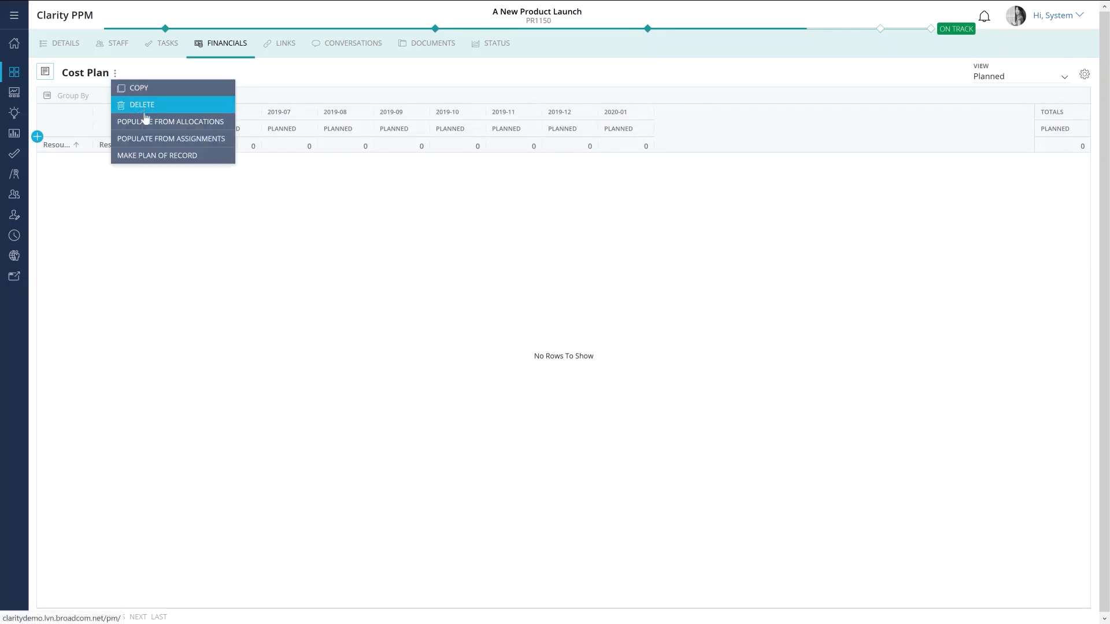
left_click(171, 122)
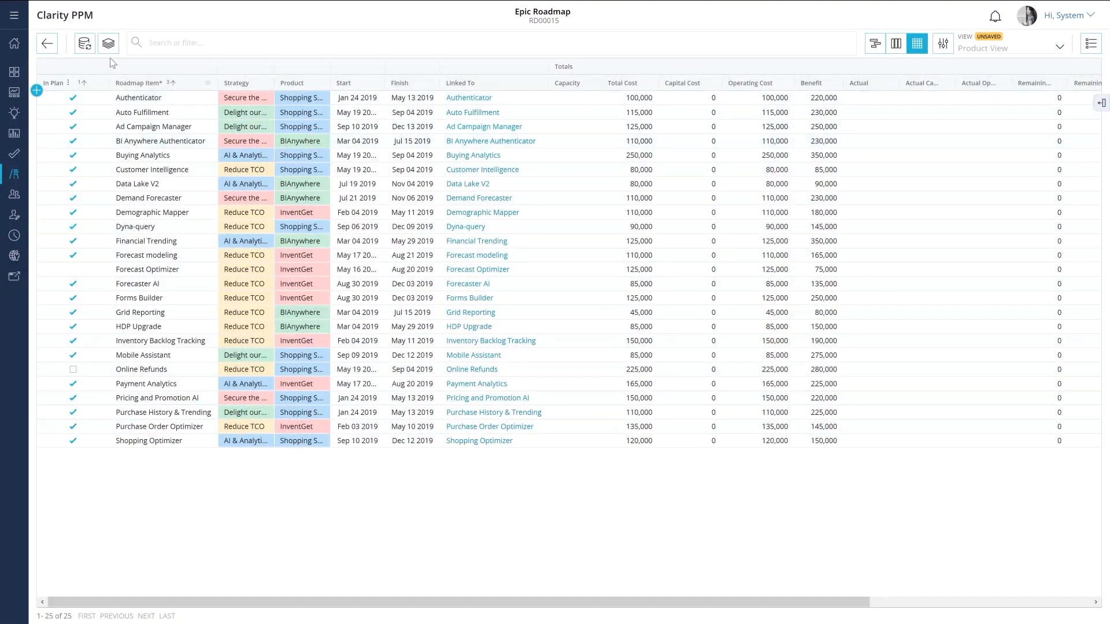
Step: Sync Linked Items on the Epic Roadmap with Sync All Attributes kept checked
left_click(83, 42)
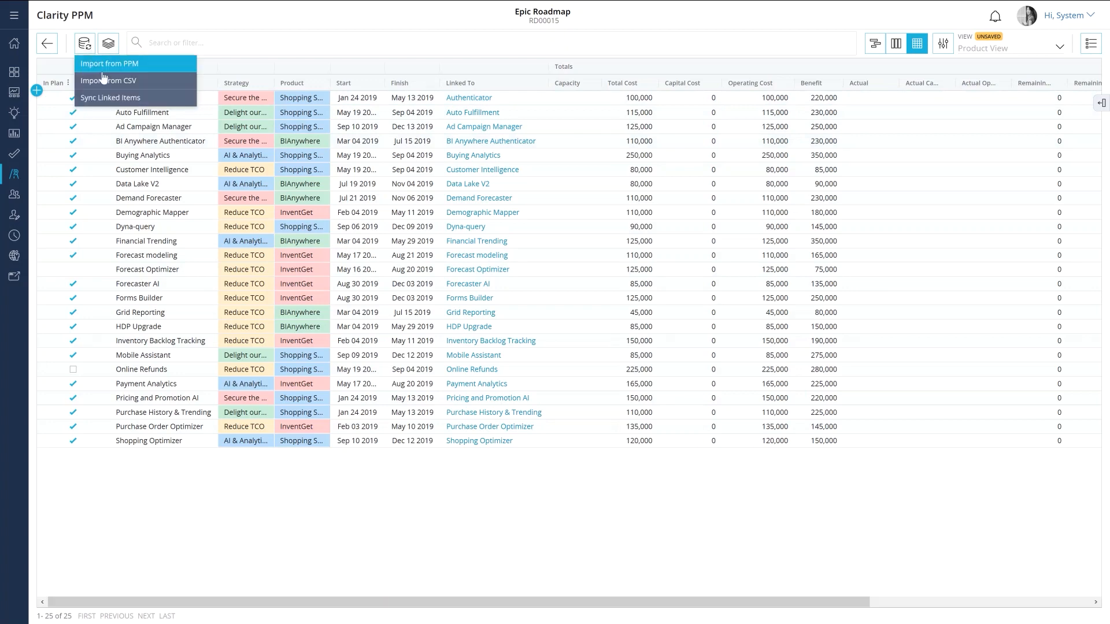
left_click(110, 97)
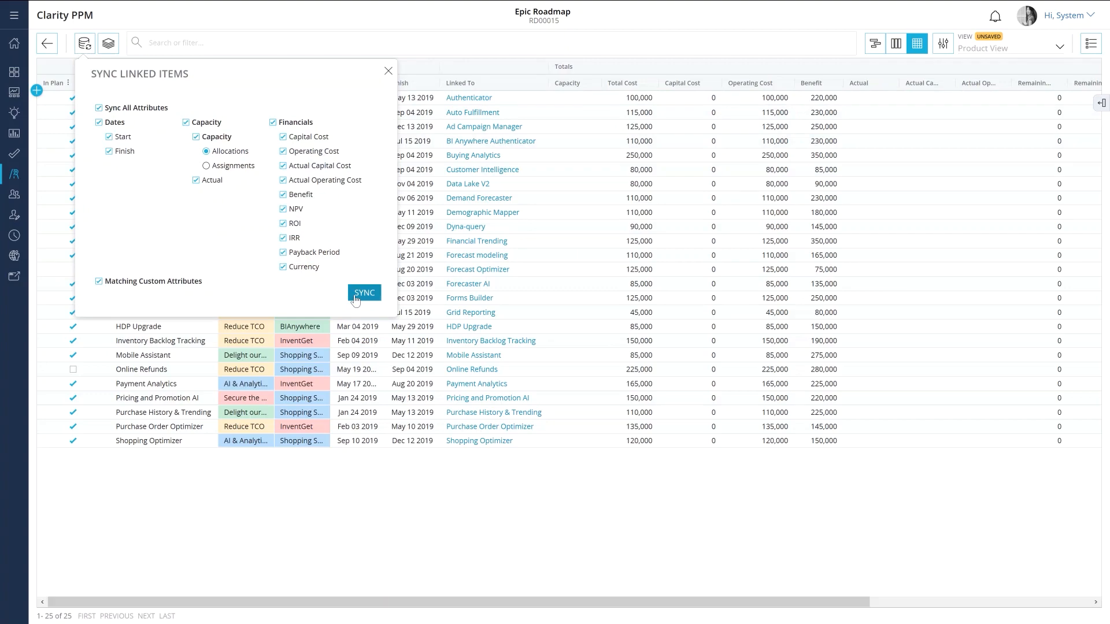
left_click(364, 293)
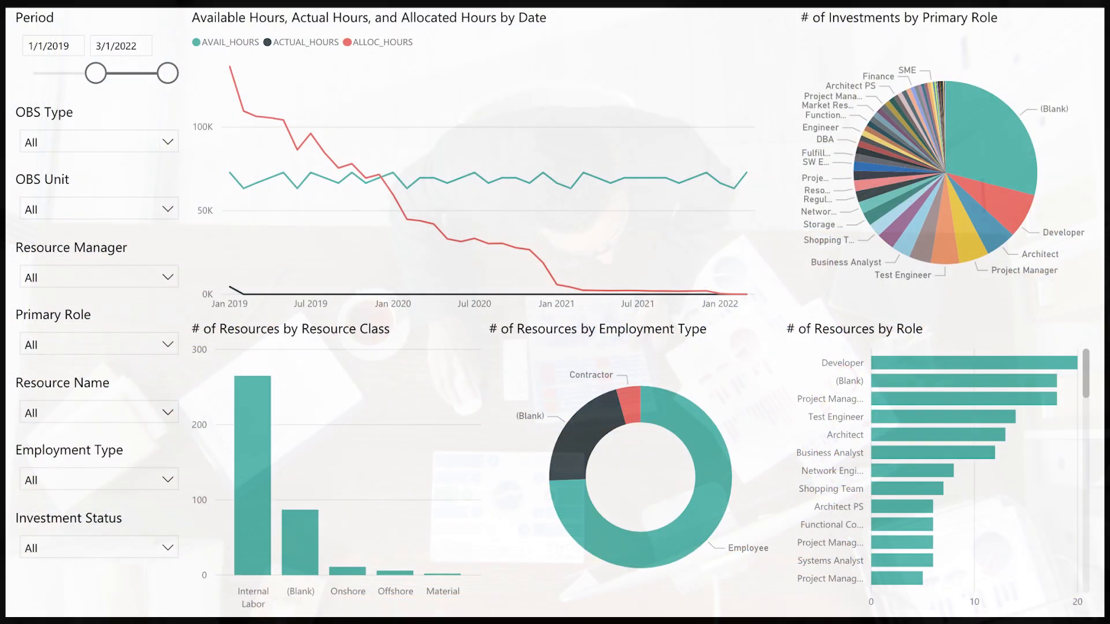